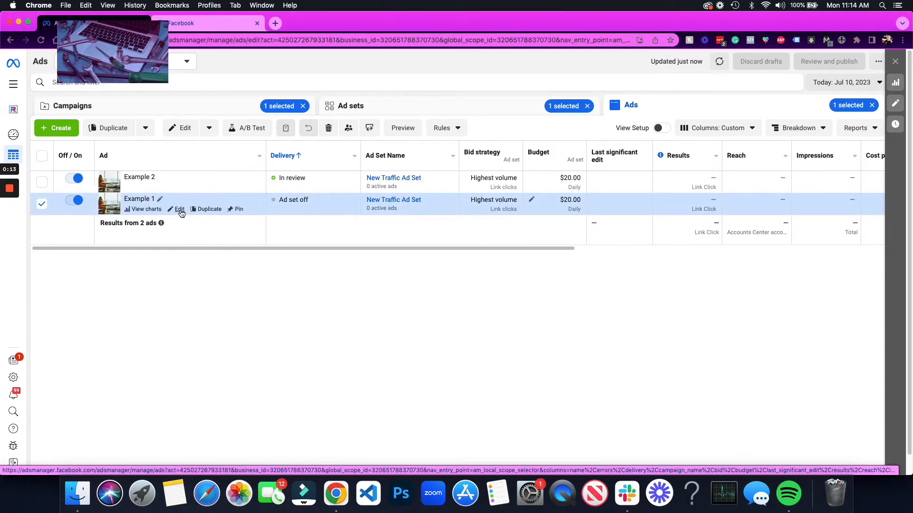
Step: Edit the Example 1 ad, set Ad setup to 'Use existing post', and bring up the post list
left_click(179, 209)
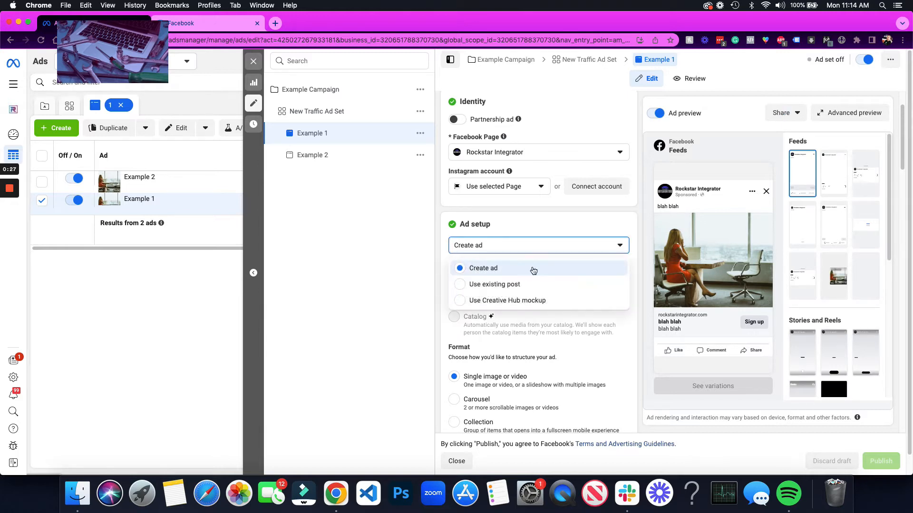
mouse_move(495, 284)
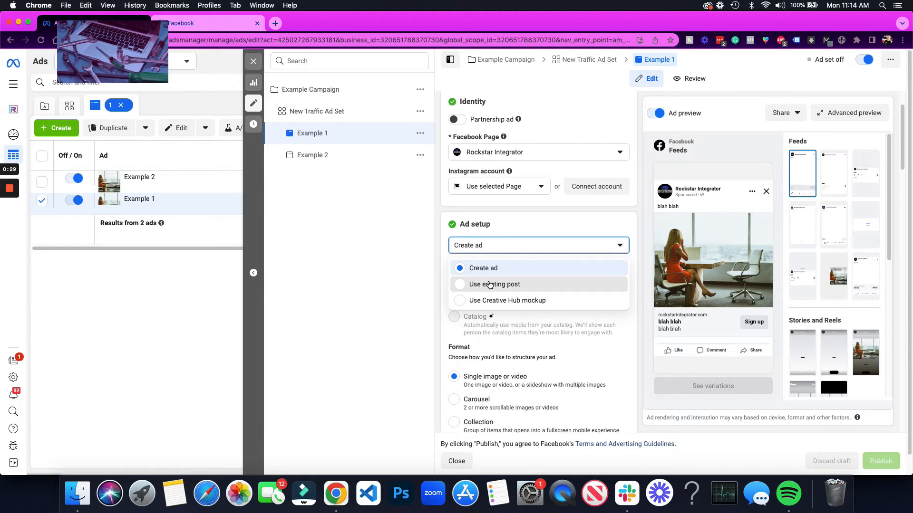
left_click(495, 284)
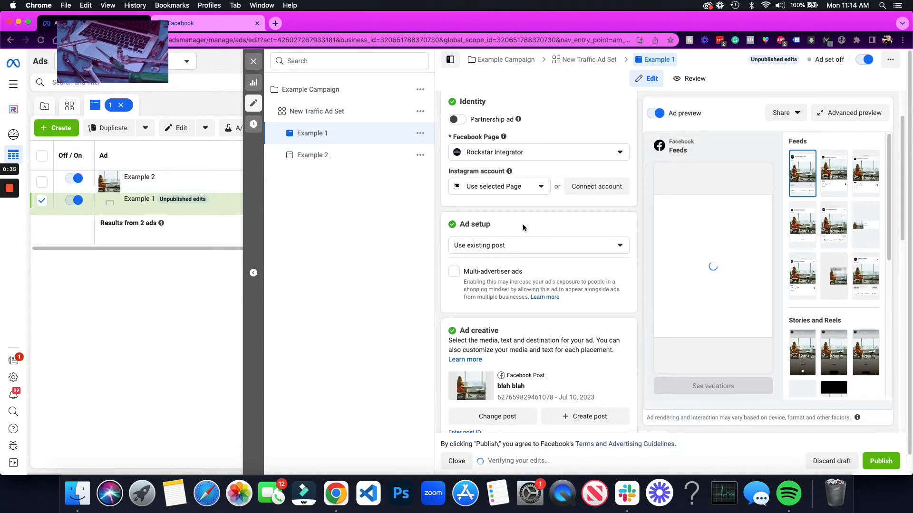
scroll("down", 3)
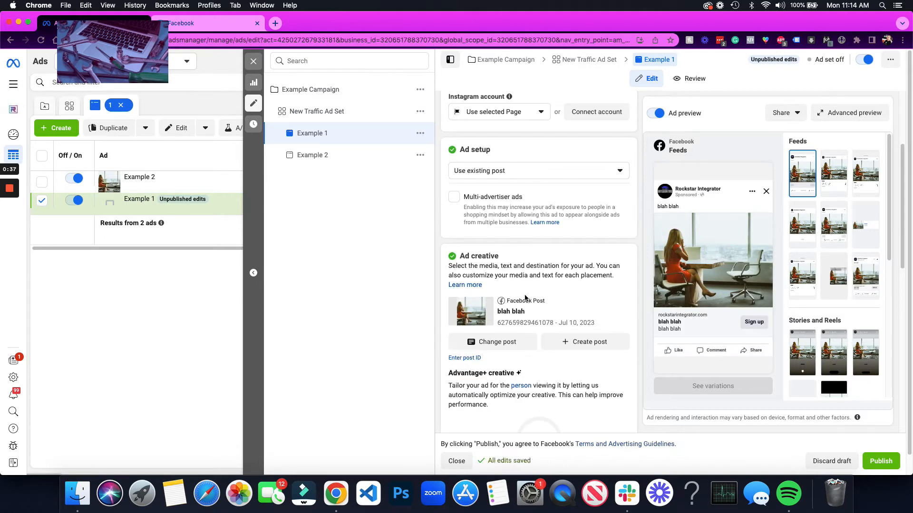
mouse_move(486, 176)
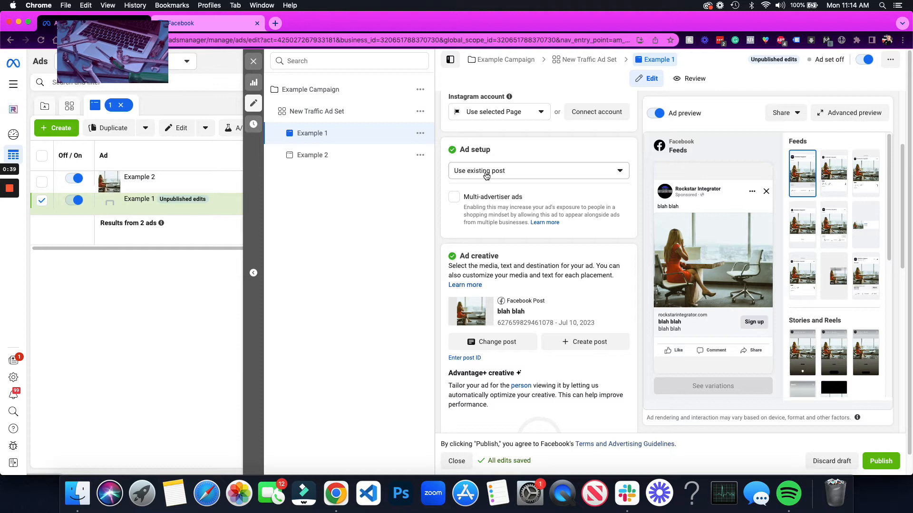
left_click(495, 342)
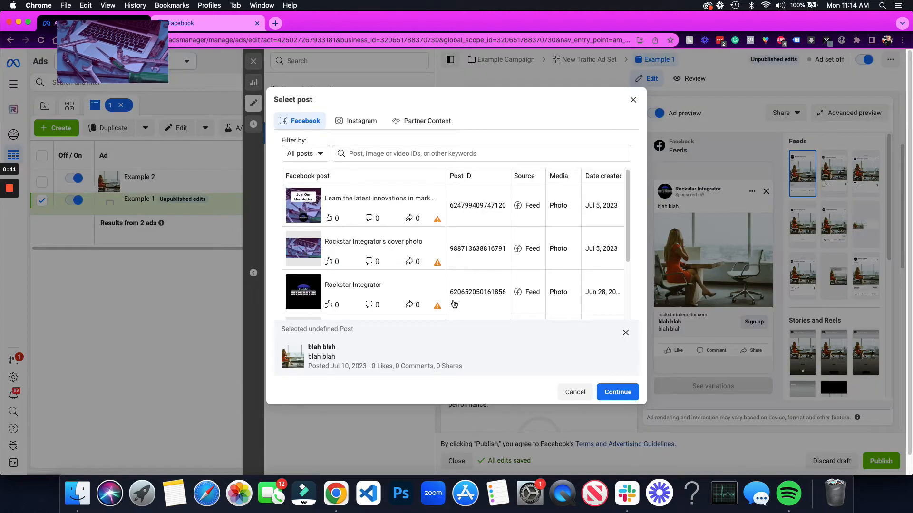
mouse_move(357, 201)
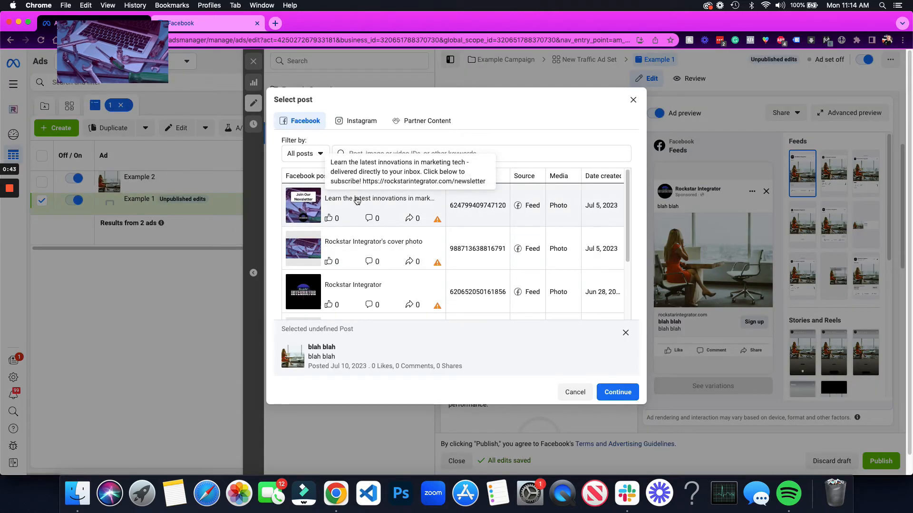
mouse_move(468, 210)
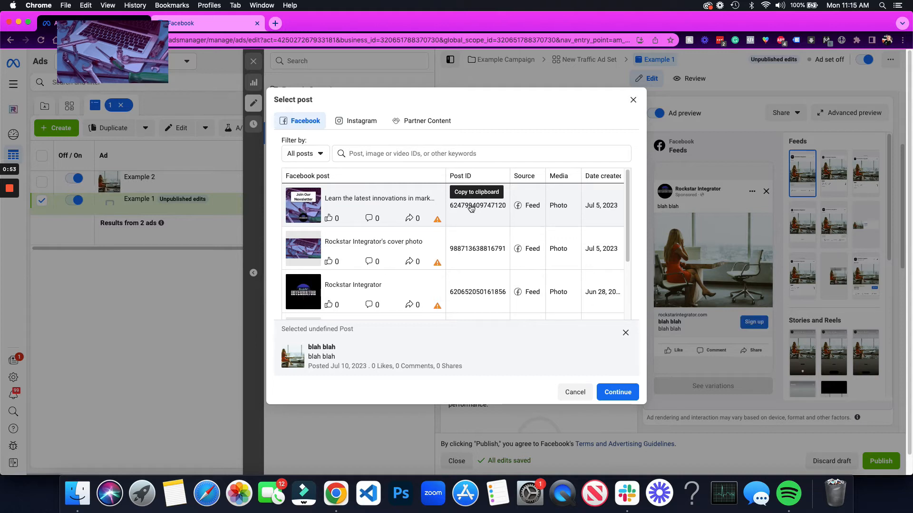
Step: Choose the 'Join Our Newsletter' post as Example 1's creative and continue
left_click(379, 198)
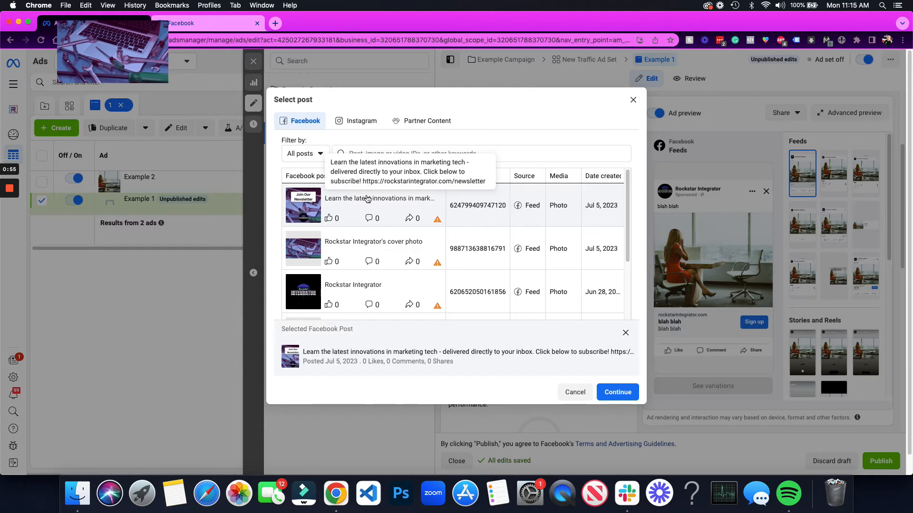
mouse_move(660, 384)
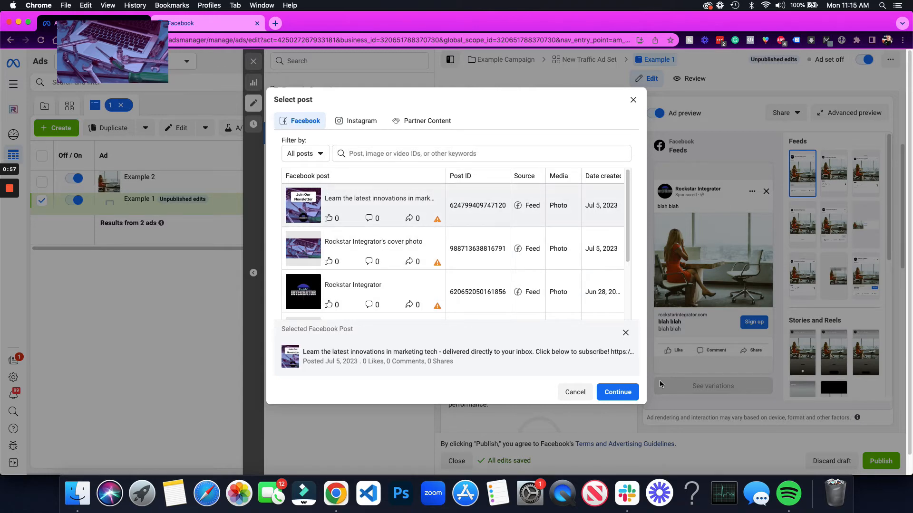
left_click(617, 392)
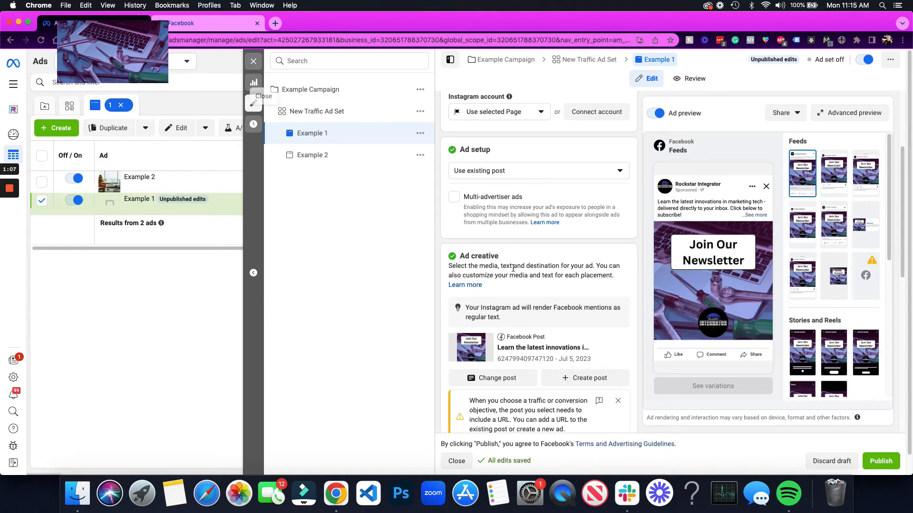
Step: Reopen and dismiss the post list without changes, then close the Example 1 editor
left_click(496, 378)
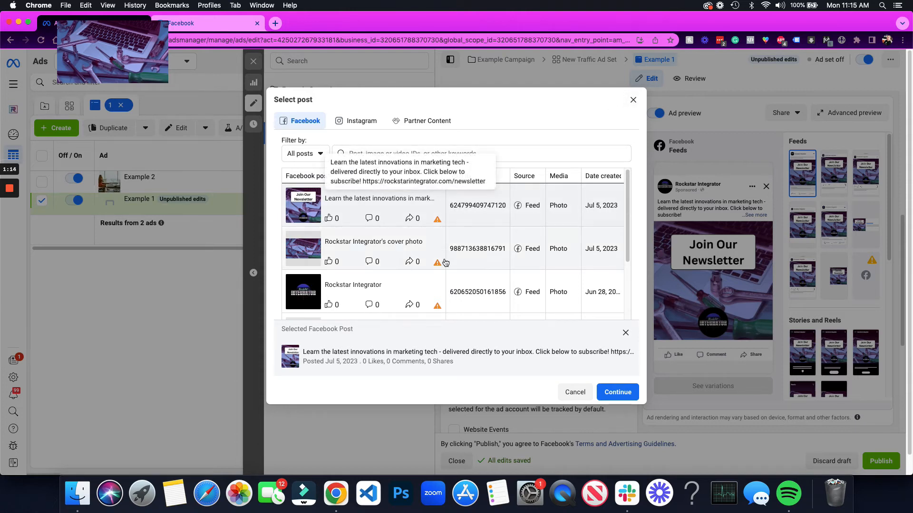
left_click(617, 392)
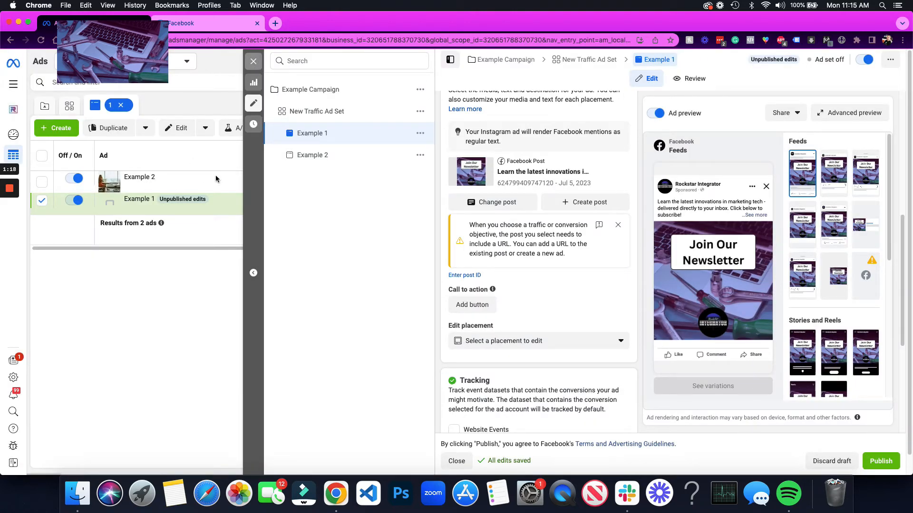
left_click(456, 461)
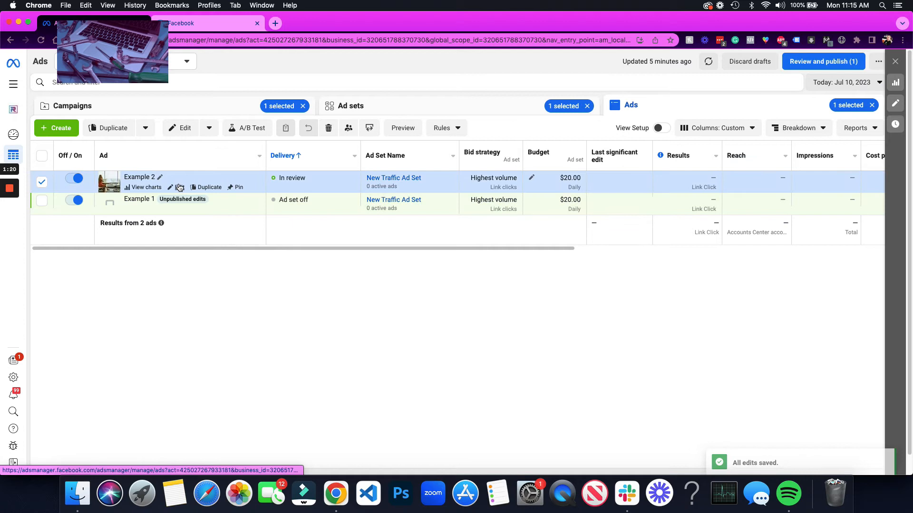
Step: Open the Example 2 ad for editing and scroll down through it
left_click(178, 187)
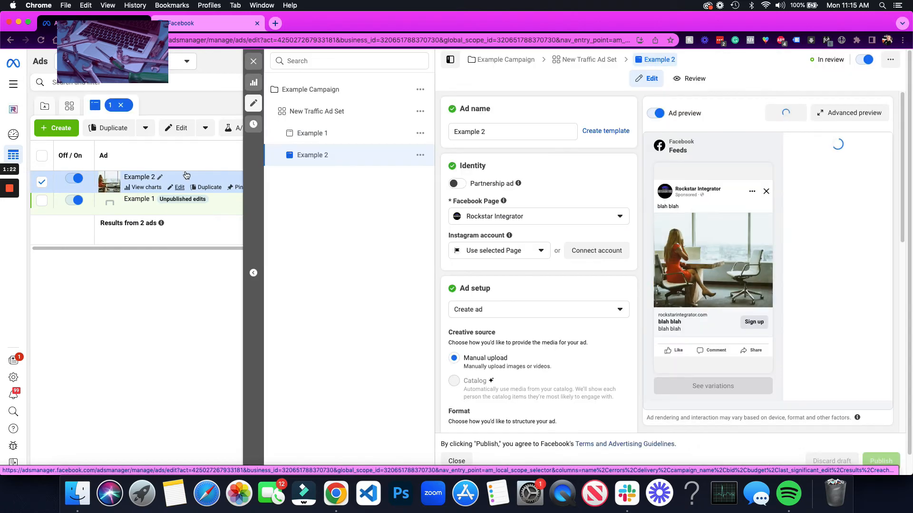
scroll("down", 3)
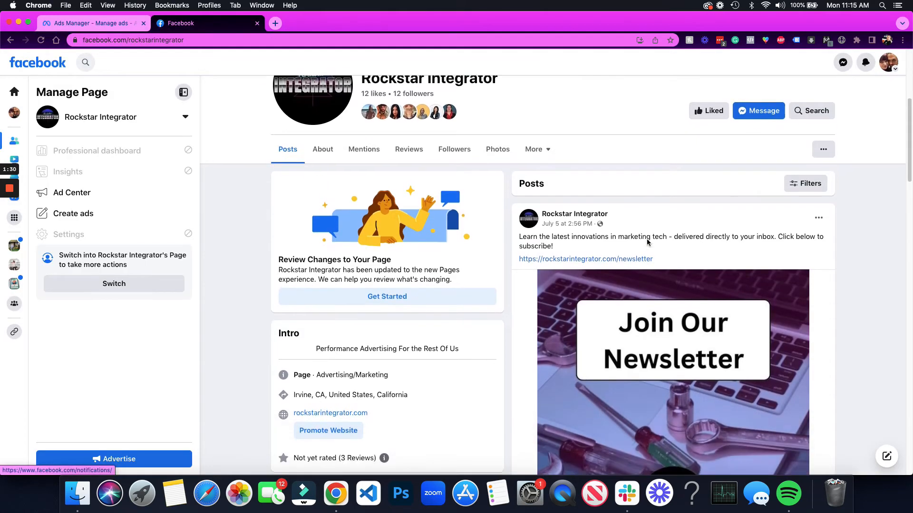
scroll("down", 3)
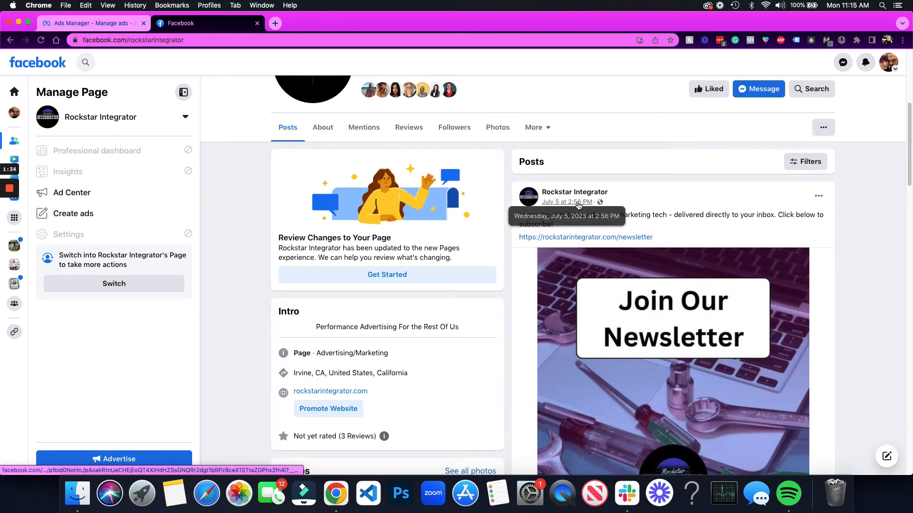
Step: Open the Join Our Newsletter post on Facebook, select its URL post ID, and return to Ads Manager
left_click(566, 202)
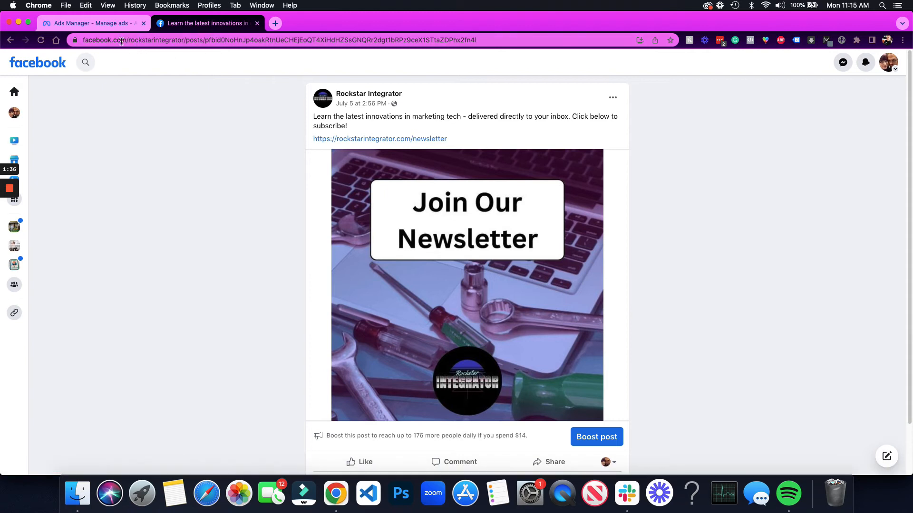
left_click(291, 40)
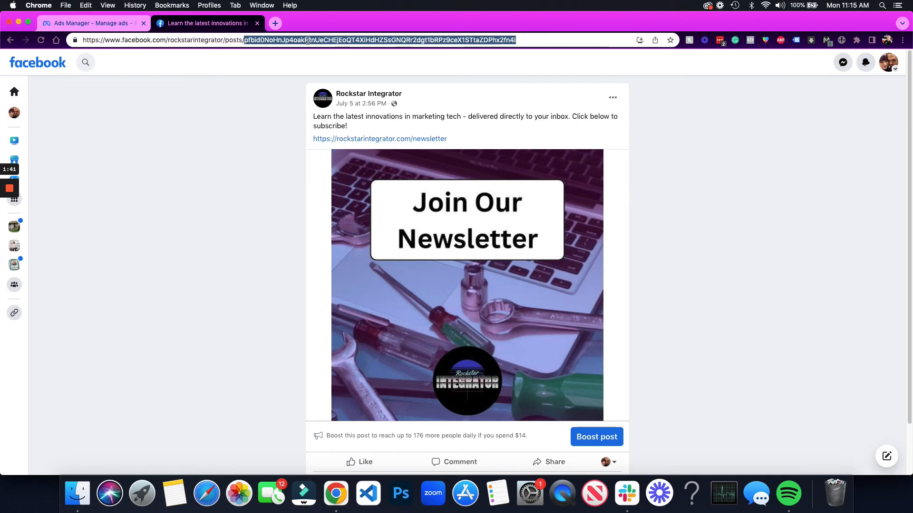
left_click(90, 23)
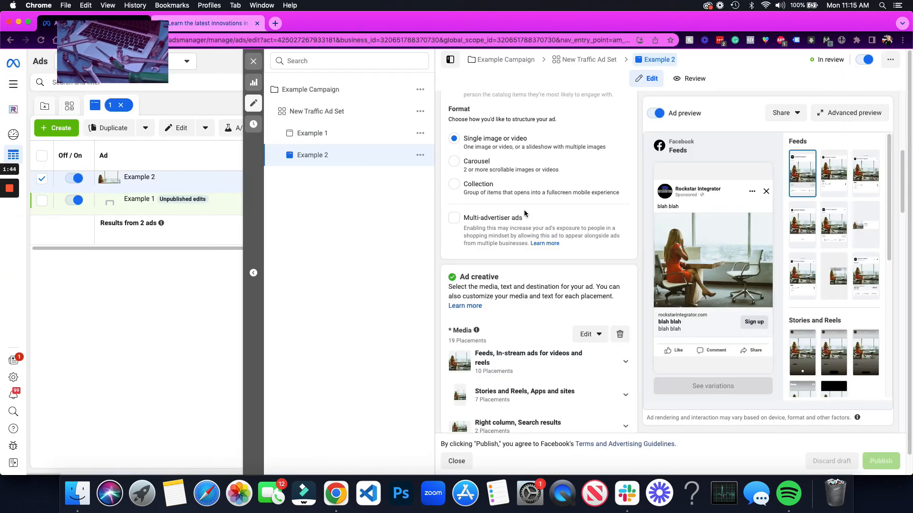
Step: Set Example 2's Ad setup to 'Use existing post' and confirm the pasted newsletter post ID
left_click(536, 191)
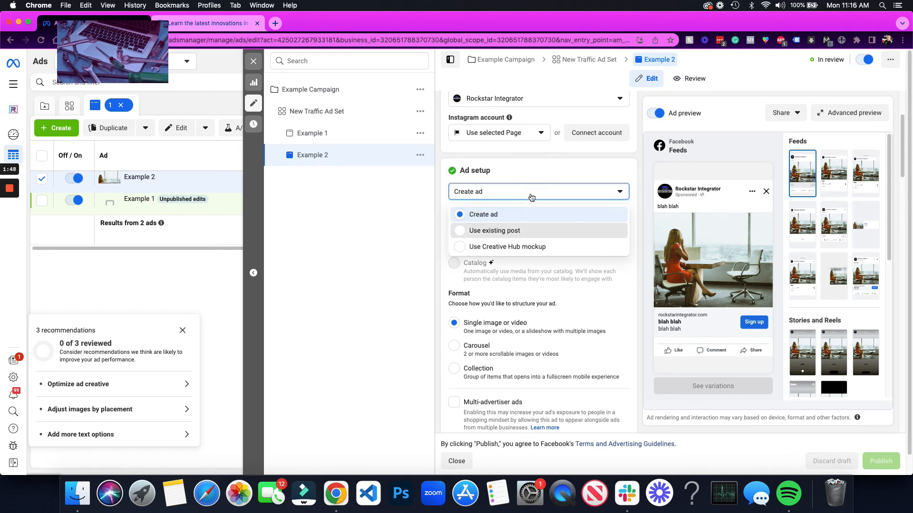
left_click(493, 230)
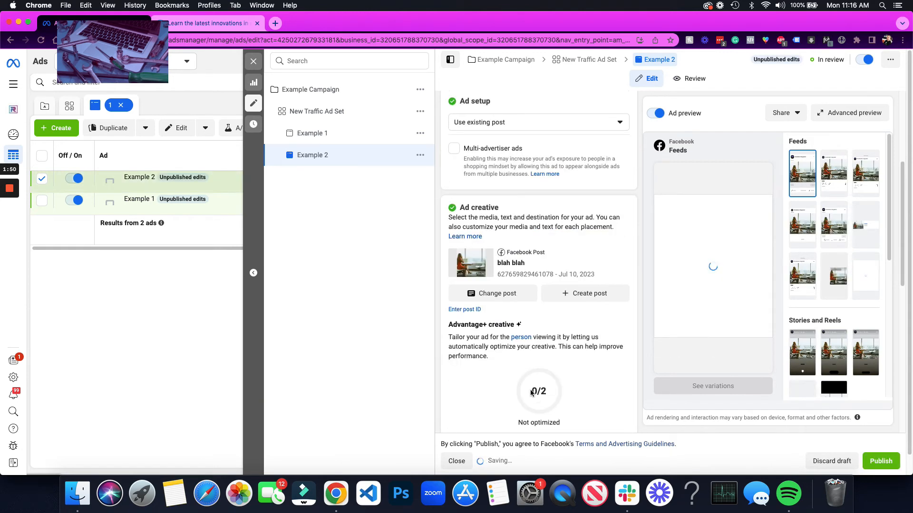
left_click(464, 309)
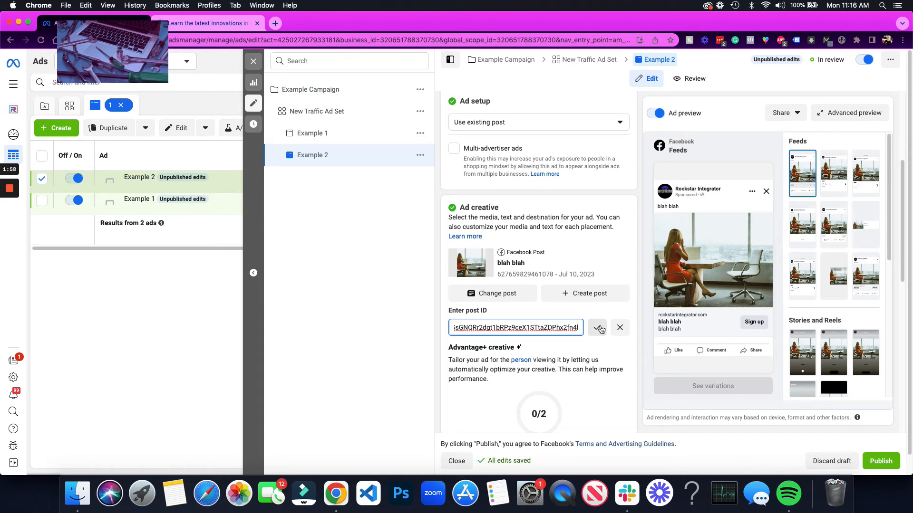
left_click(596, 328)
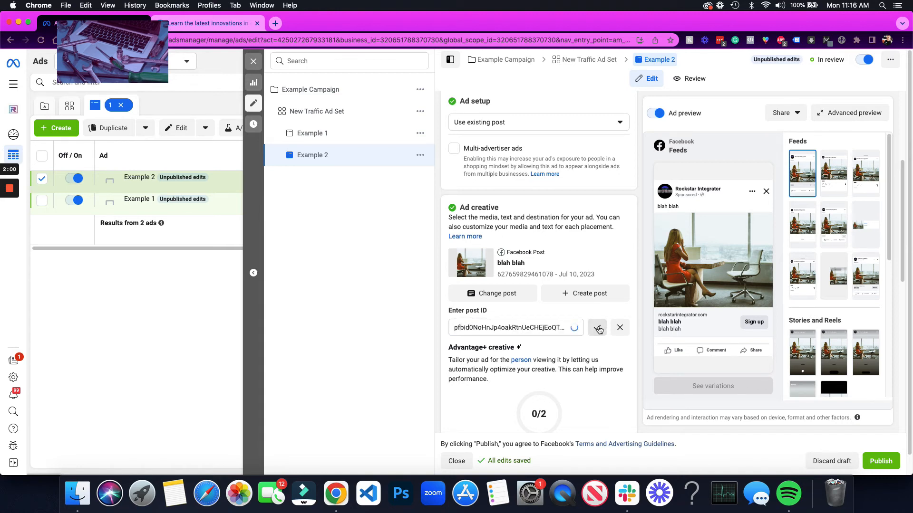
left_click(597, 327)
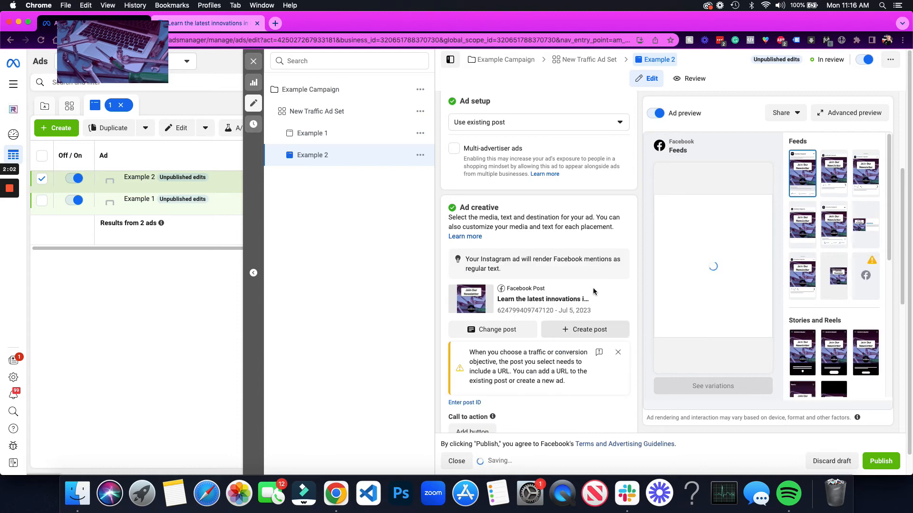